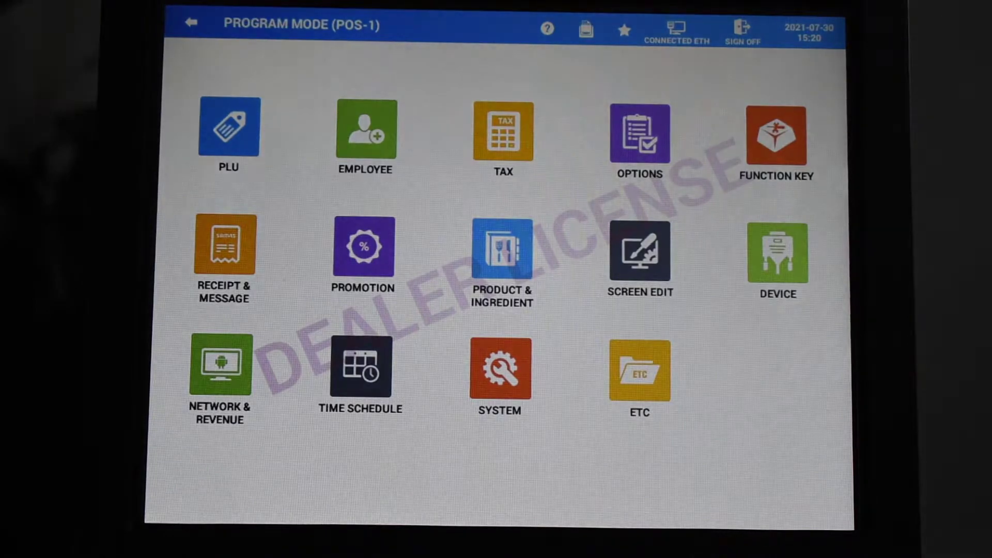
Step: Open the EMPLOYEE records in Program Mode to start a new employee
{"action": "left_click", "coordinate": [365, 129]}
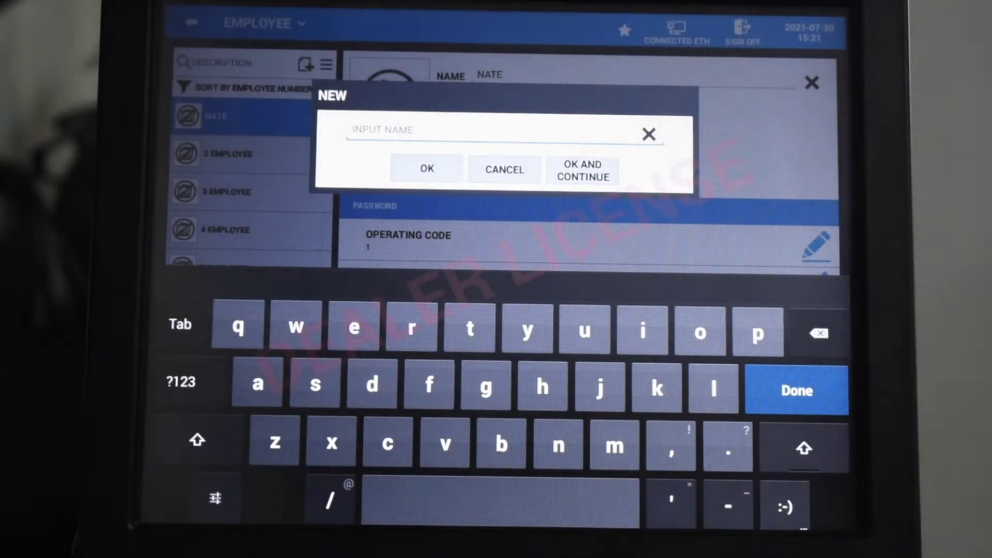
{"action": "left_click", "coordinate": [199, 447]}
{"action": "type", "text": "MIKE"}
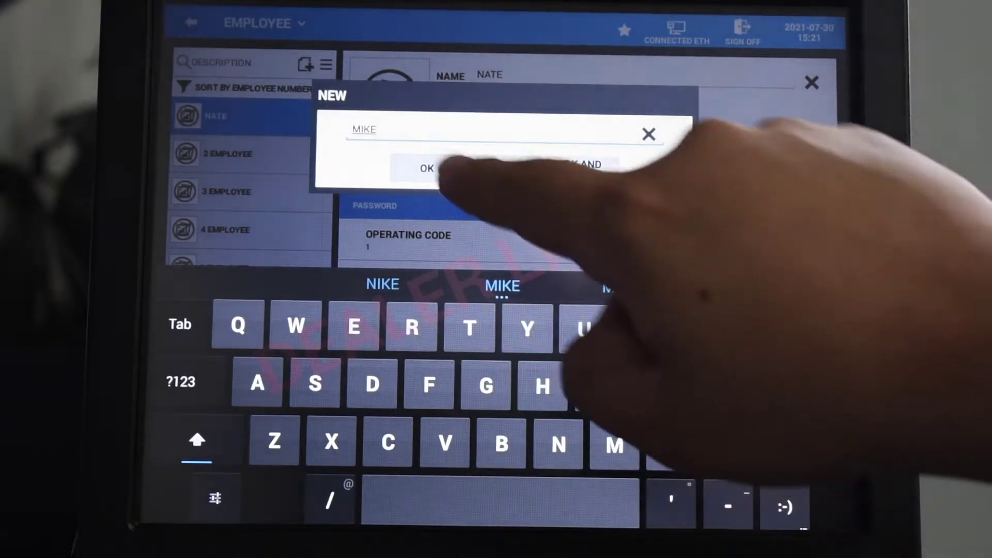
{"action": "left_click", "coordinate": [429, 169]}
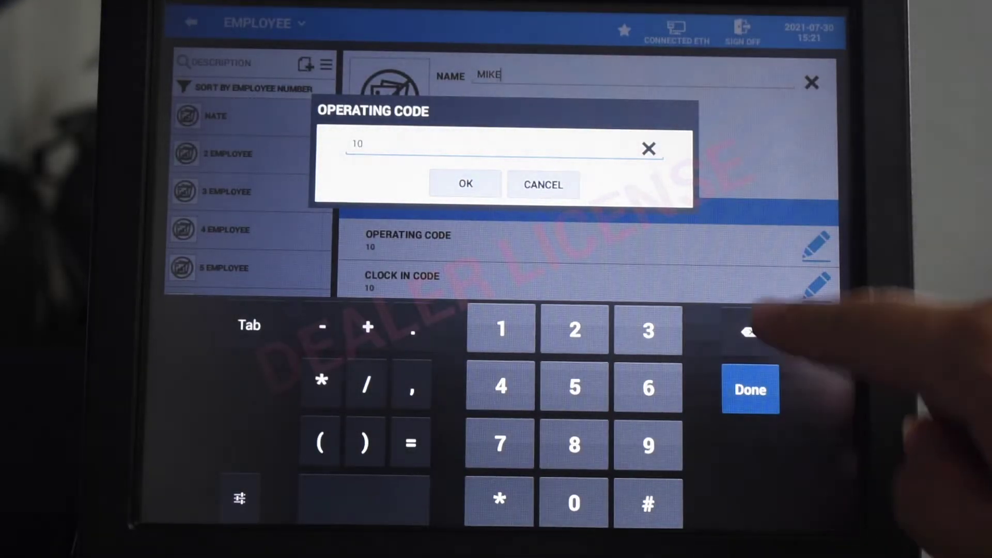
{"action": "left_click", "coordinate": [465, 184]}
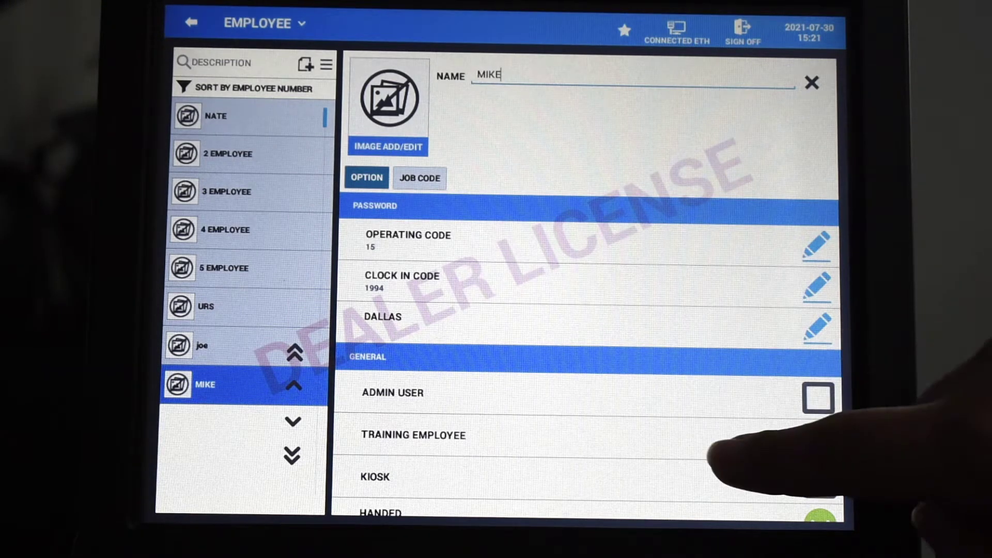
{"action": "scroll", "scroll_direction": "down", "scroll_amount": 3}
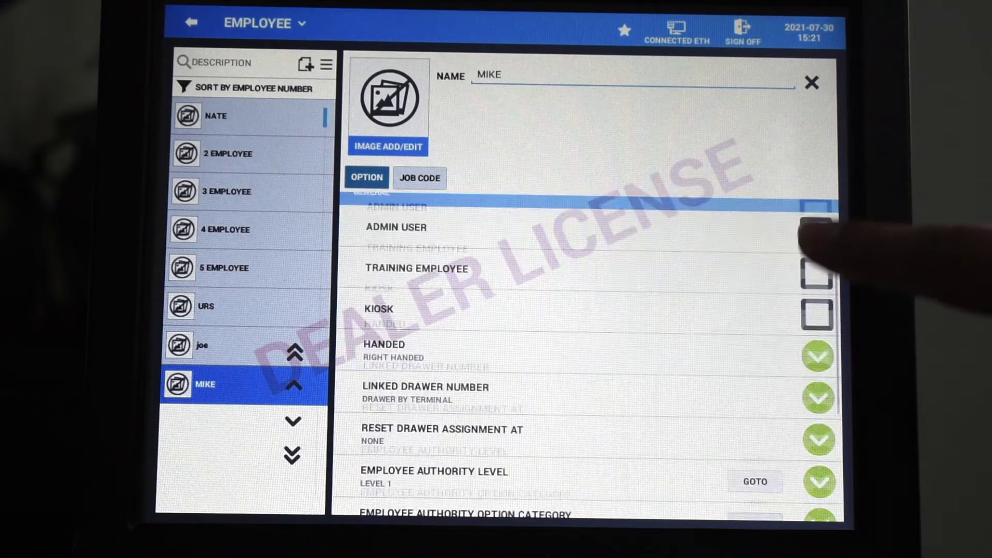
{"action": "scroll", "scroll_direction": "down", "scroll_amount": 3}
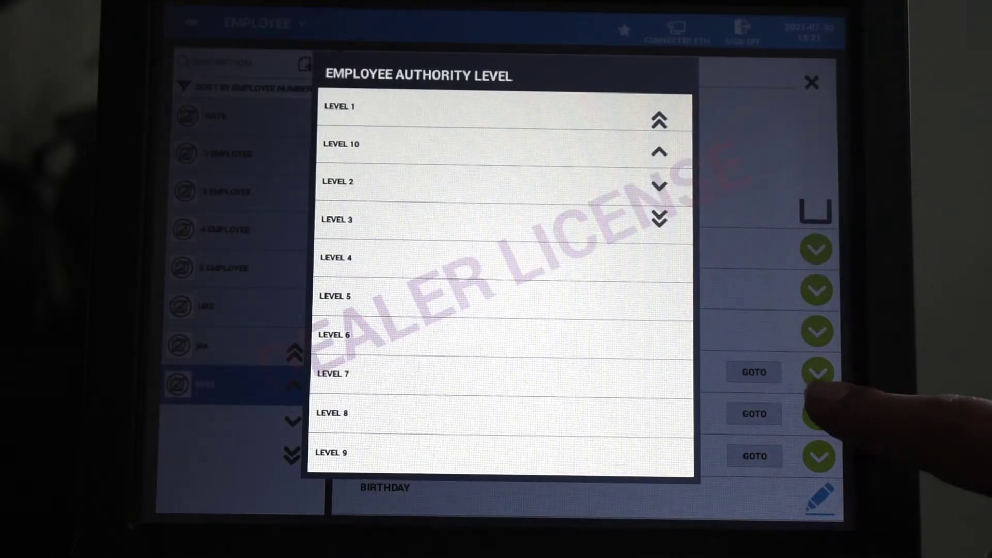
{"action": "left_click", "coordinate": [339, 106]}
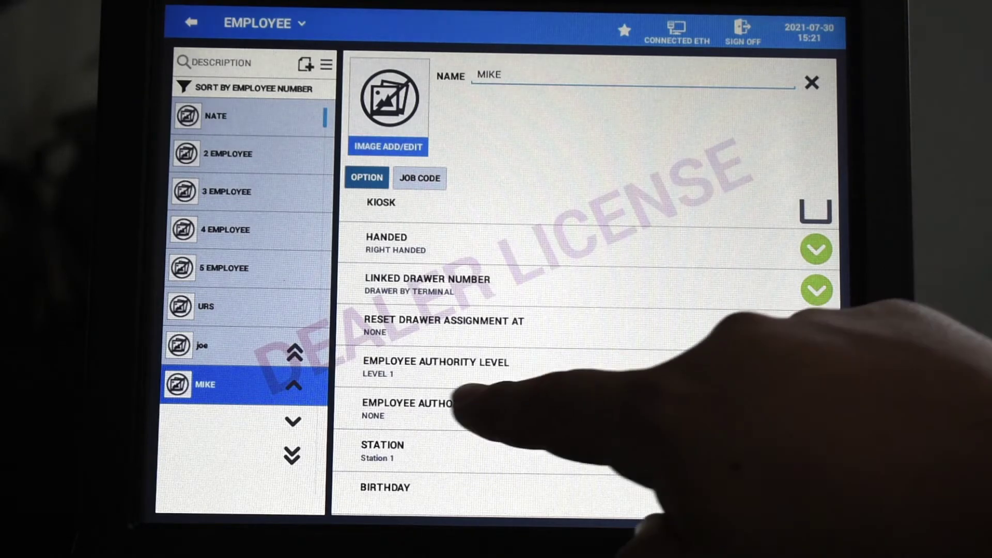